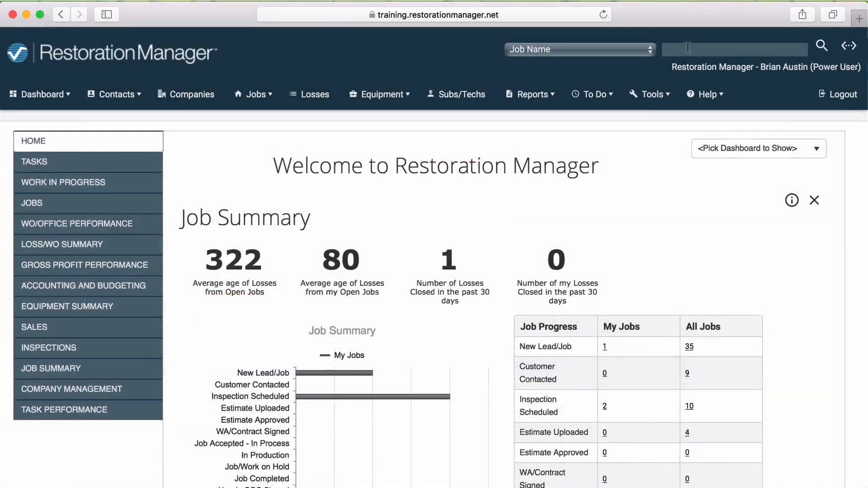
Search job names for 'Bu' to find and open the Buttars Home job.
text(Buttars)
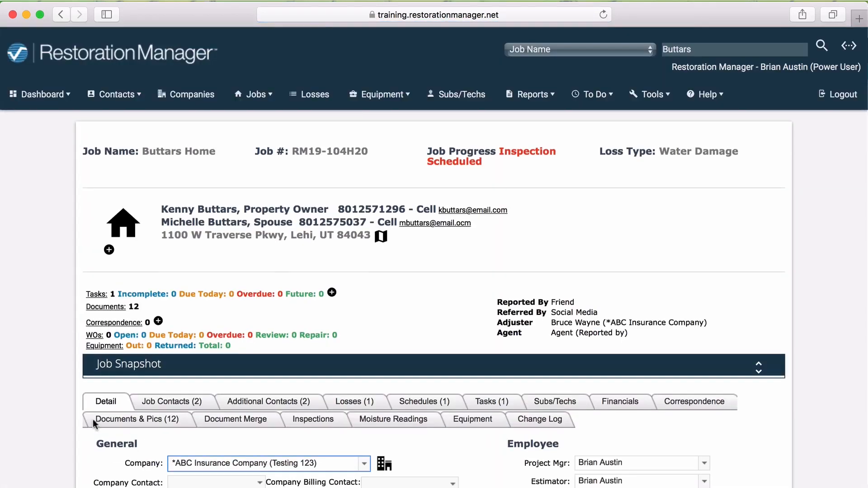
mouse_move(50, 312)
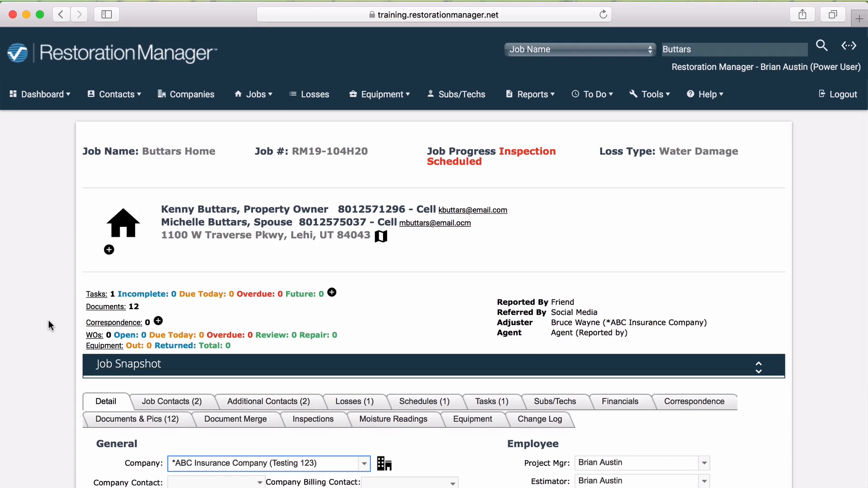
mouse_move(170, 372)
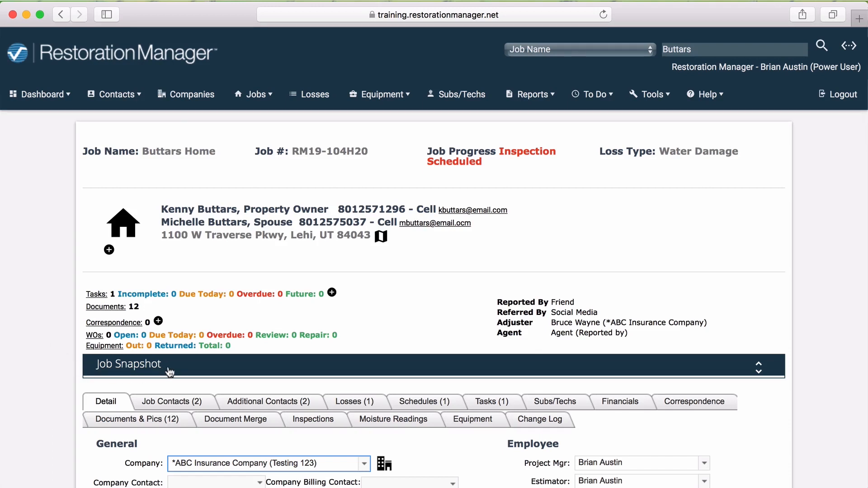
Expand the Job Snapshot and bring the production and accounting date fields into view.
click(172, 364)
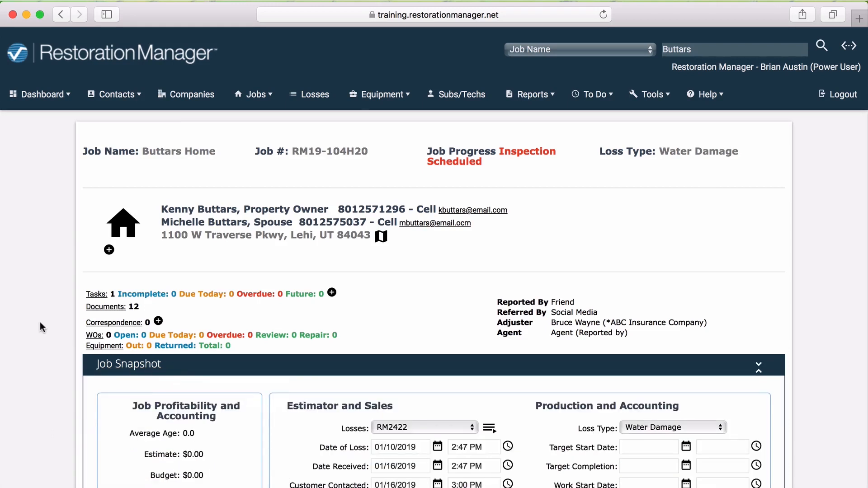
scroll(down, 3)
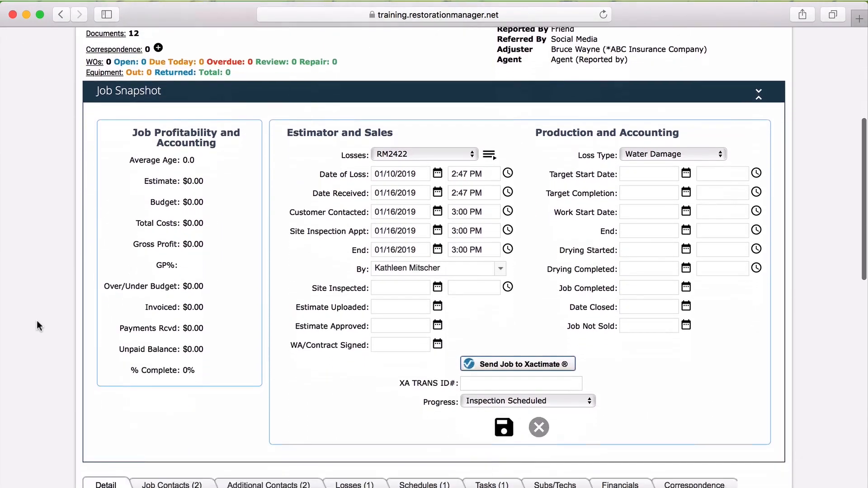
scroll(down, 3)
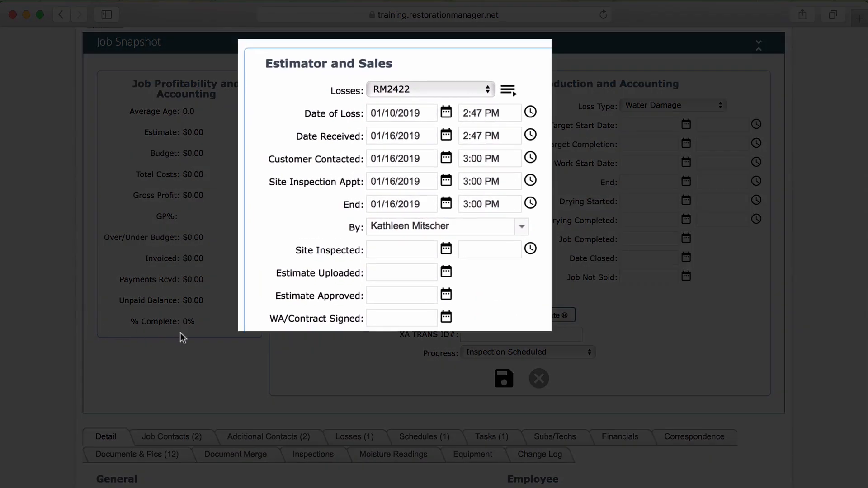
mouse_move(342, 353)
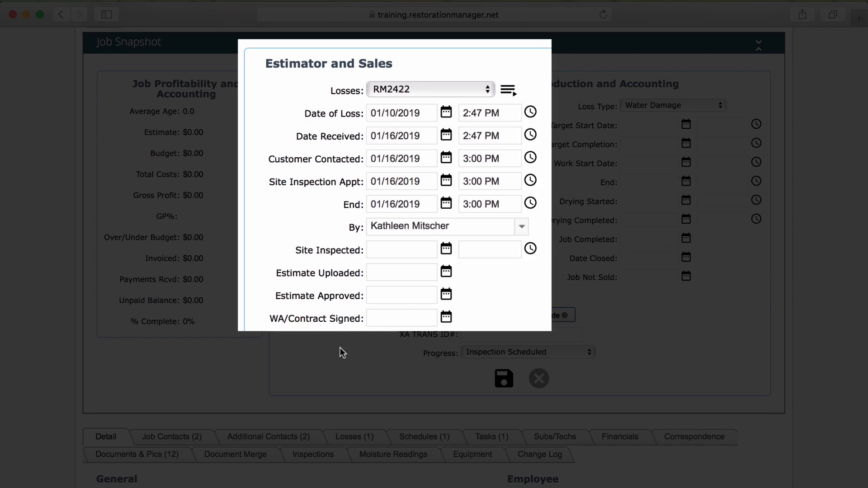
click(402, 318)
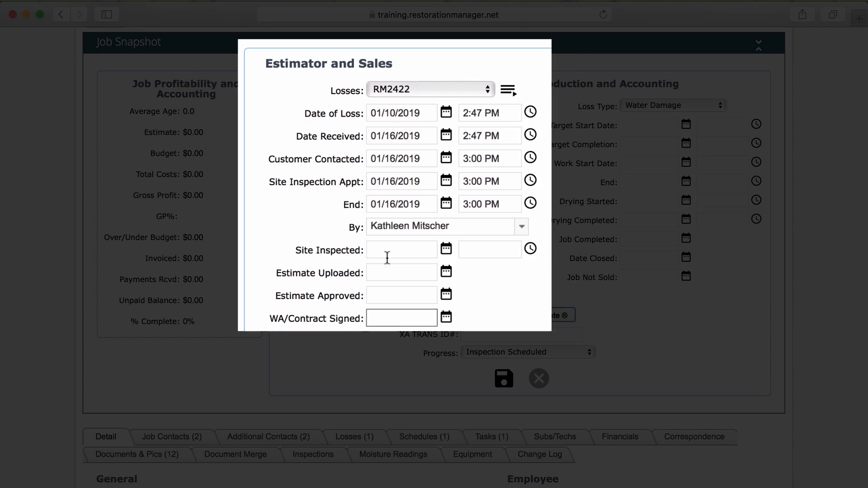
click(489, 158)
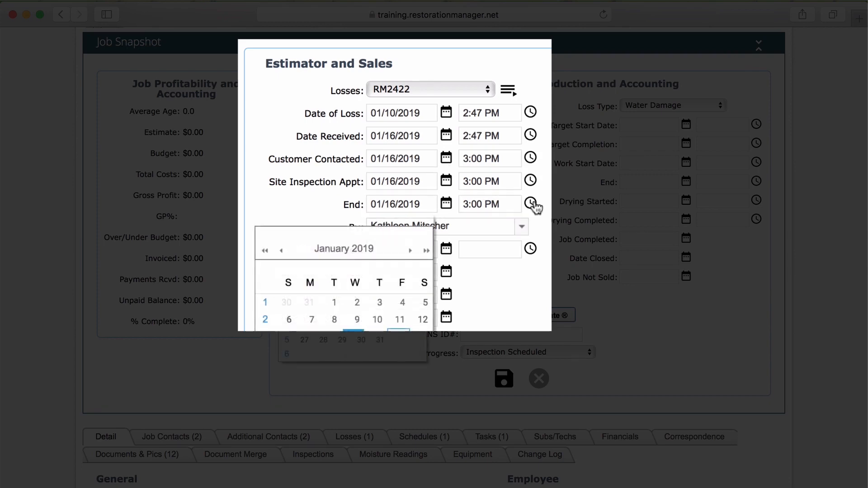
click(530, 203)
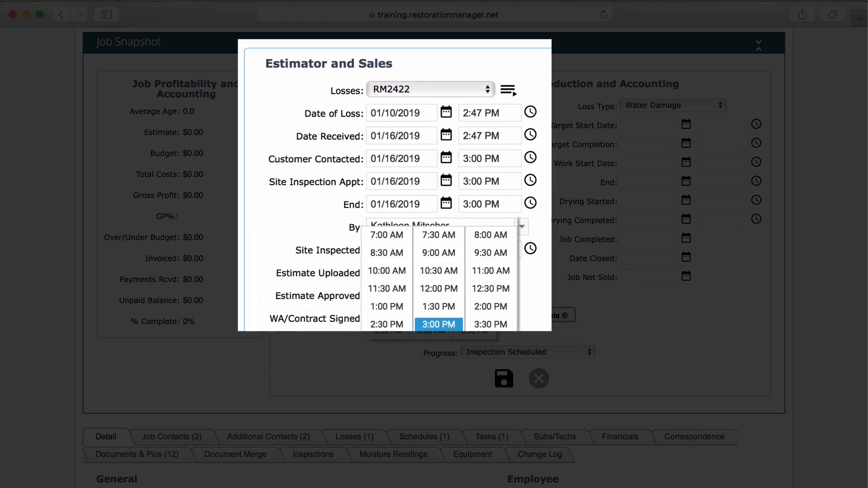
click(439, 324)
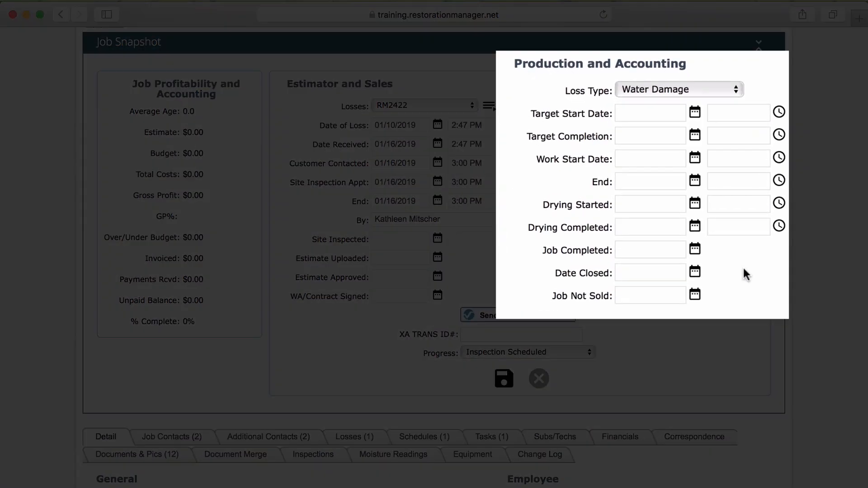
mouse_move(695, 128)
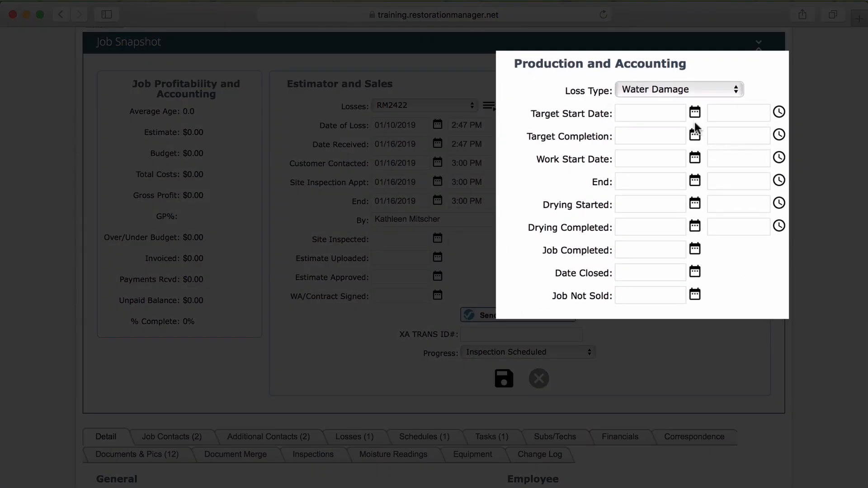
mouse_move(695, 113)
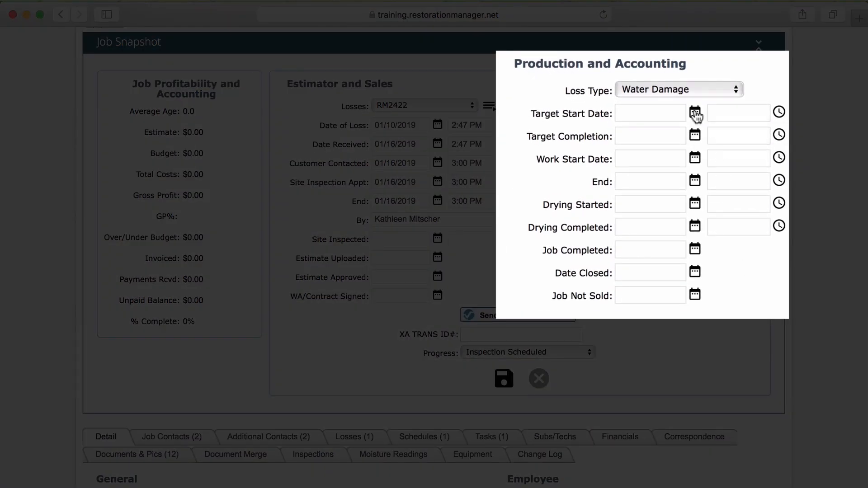
Set Target Start Date to January 20, 2019 at 9:00 AM, then begin picking the Target Completion date.
click(694, 112)
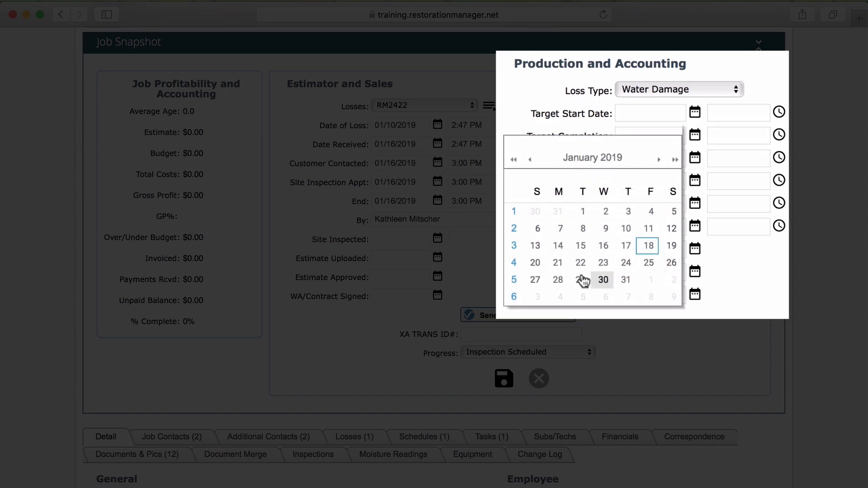
click(535, 263)
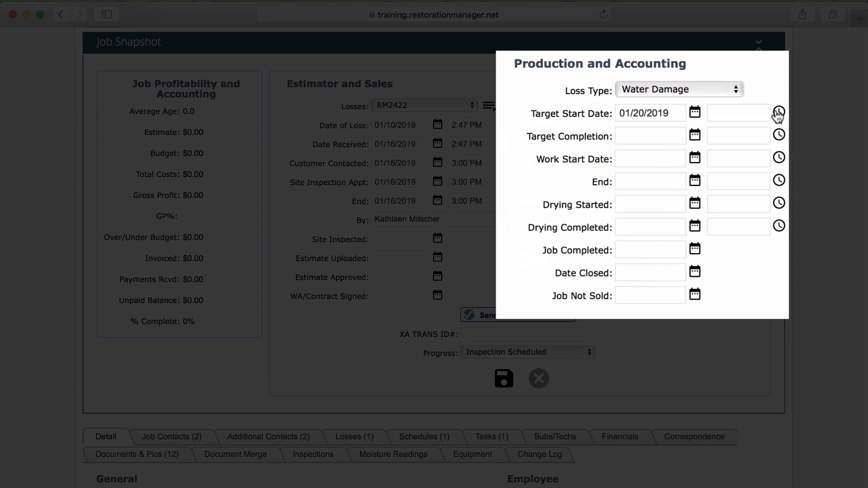
click(778, 114)
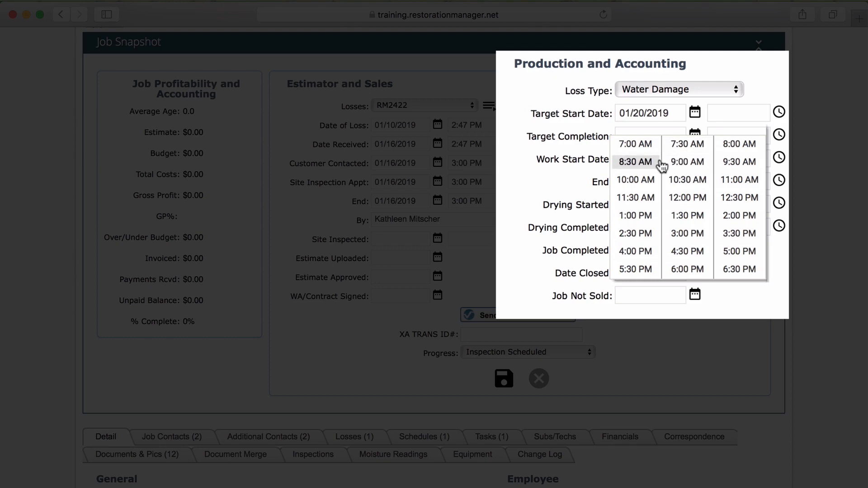
click(686, 161)
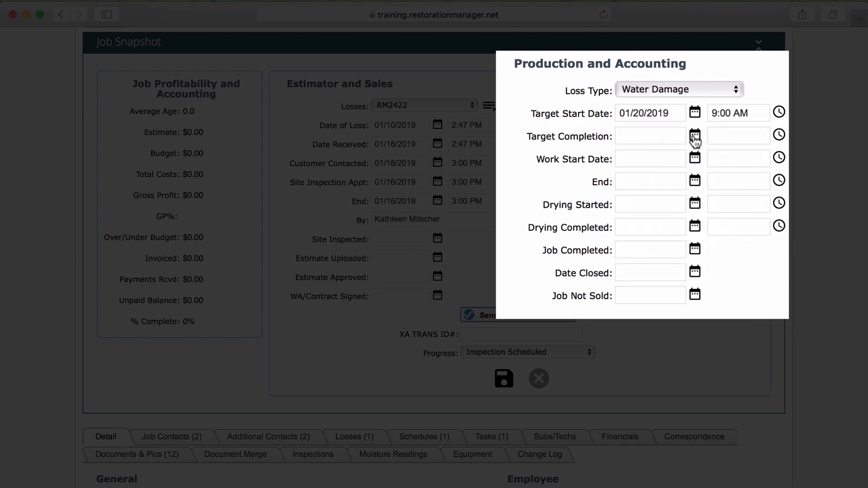
click(695, 137)
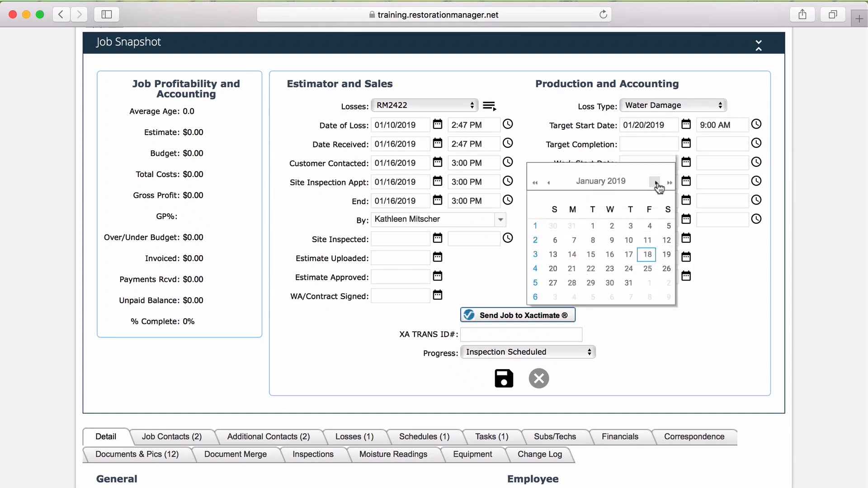